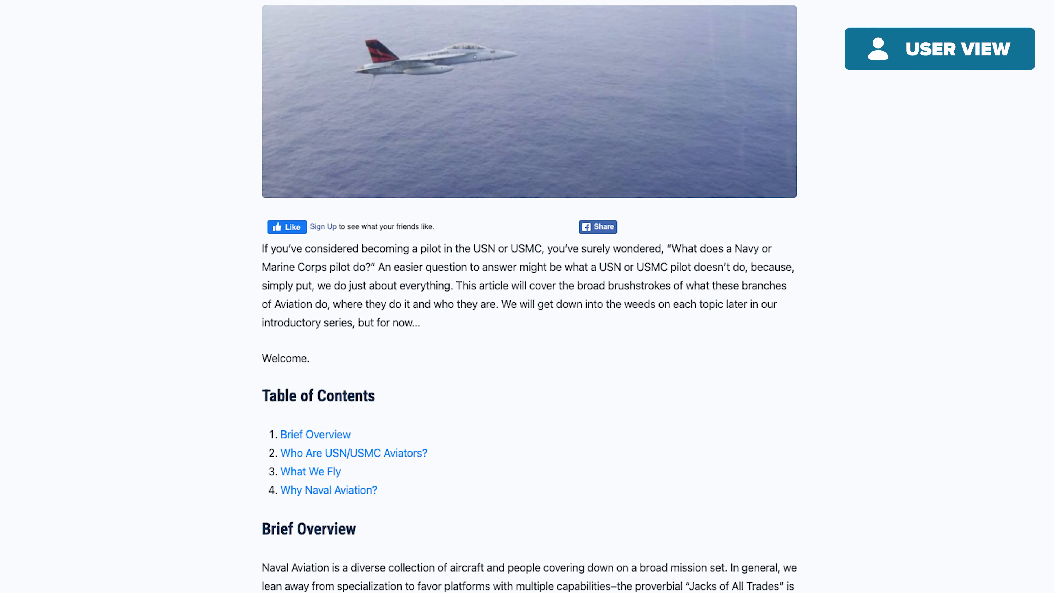
Scroll through the logged-out introduction article from the teaser excerpt down to the RESTRICTED ACCESS block
scroll("down", 3)
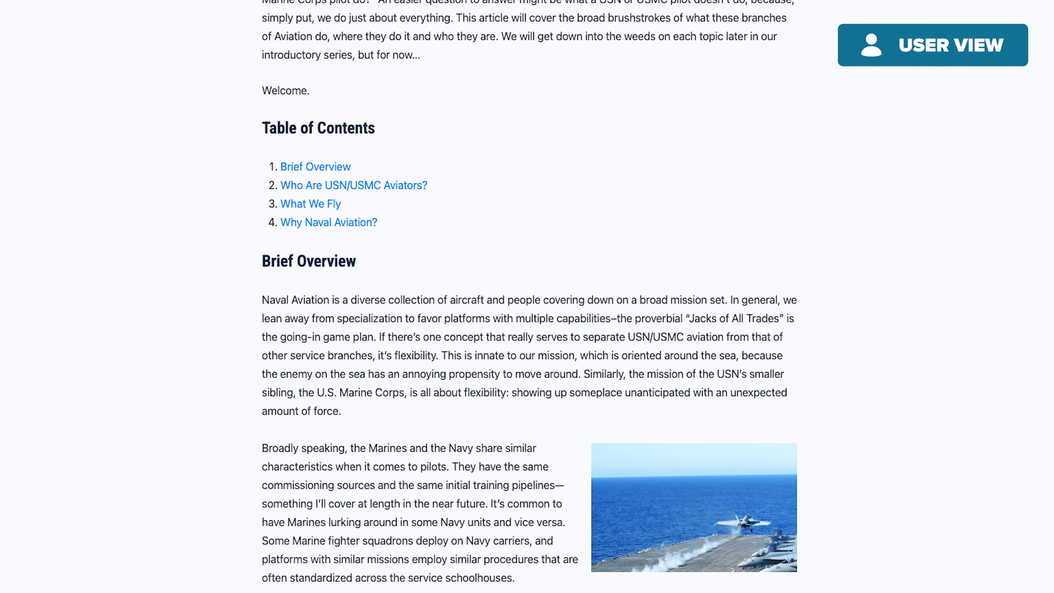
scroll("down", 3)
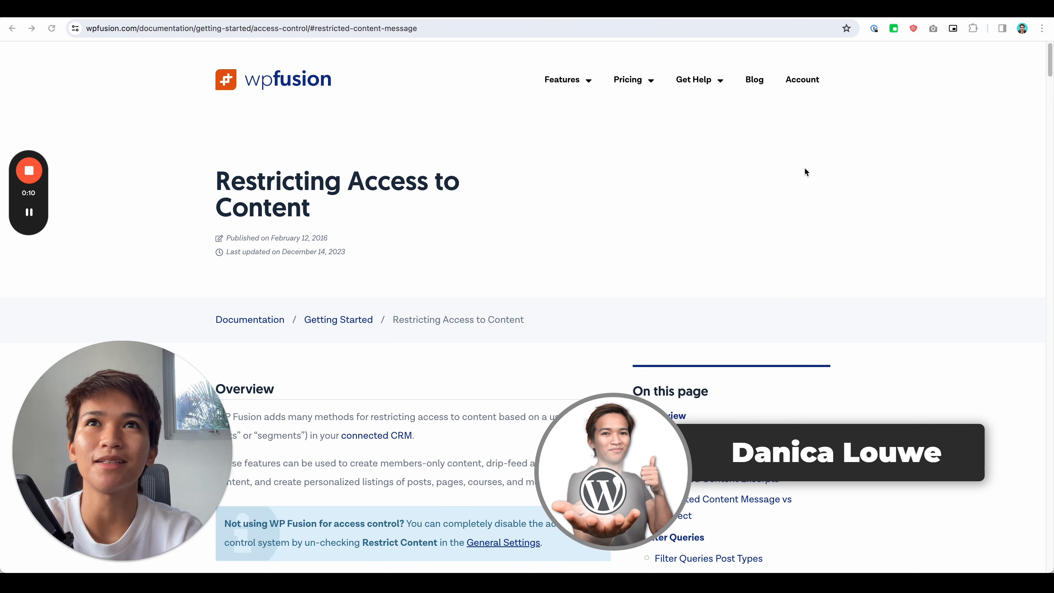
scroll("down", 3)
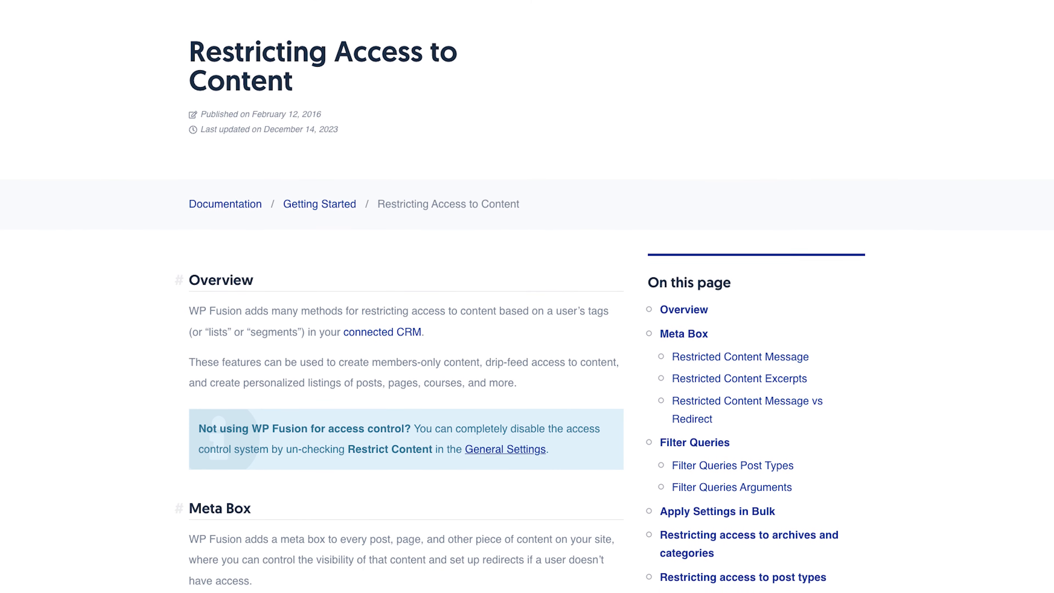
scroll("down", 3)
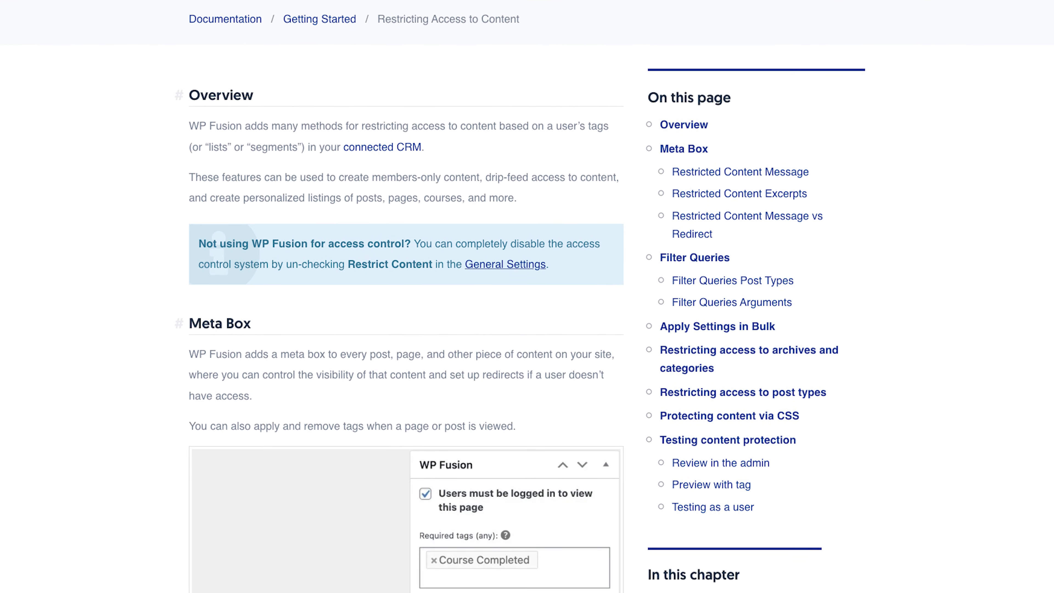
scroll("down", 3)
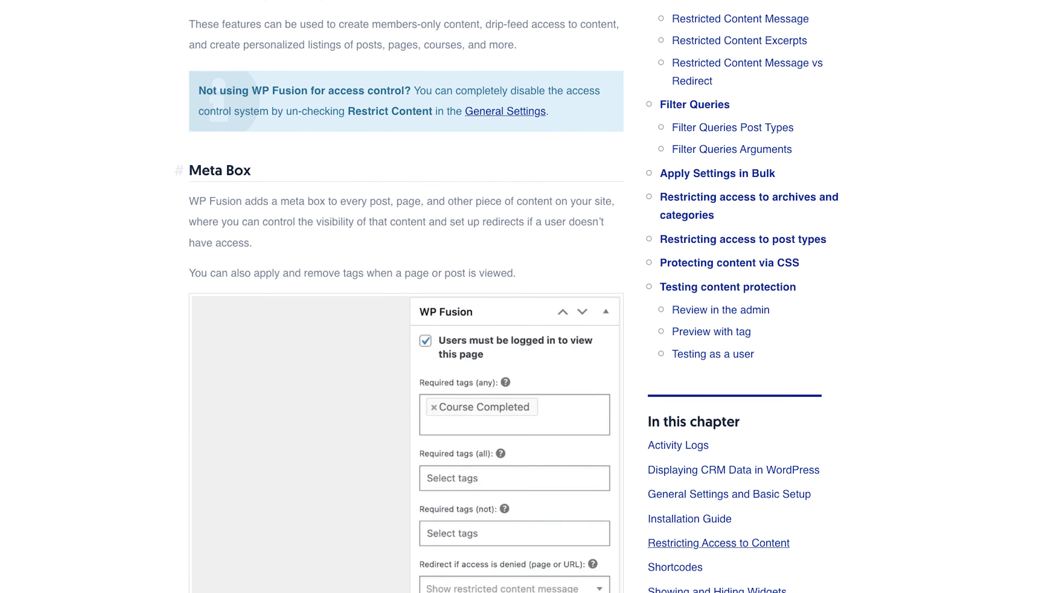
scroll("up", 3)
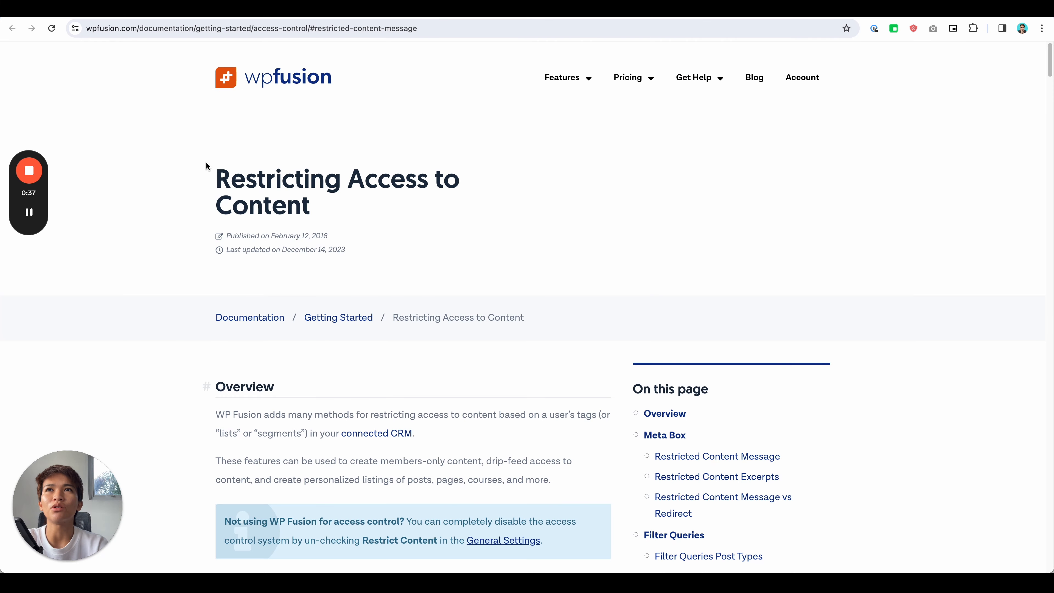
mouse_move(280, 167)
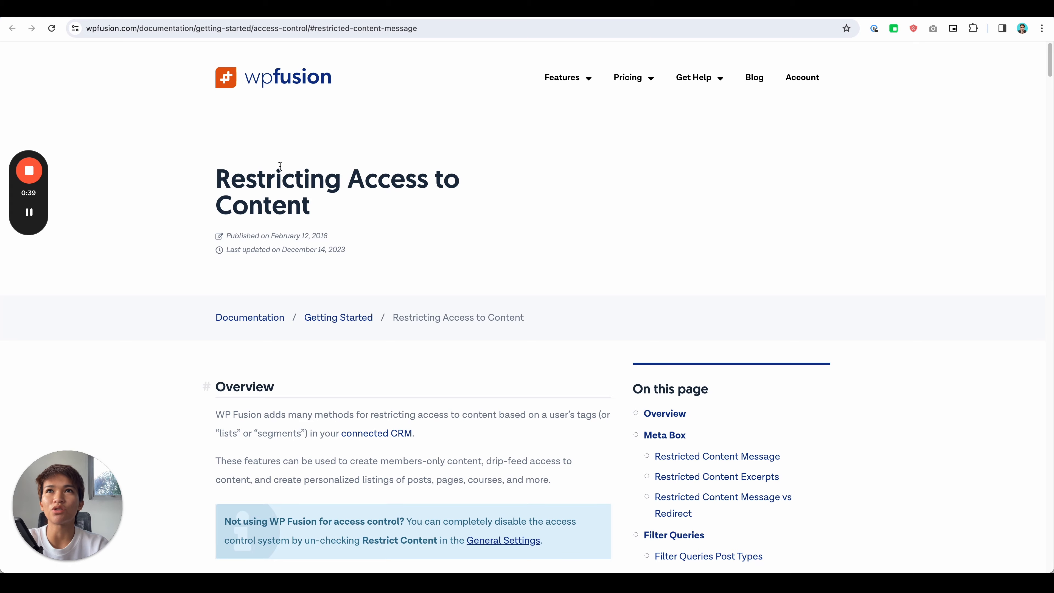
scroll("down", 3)
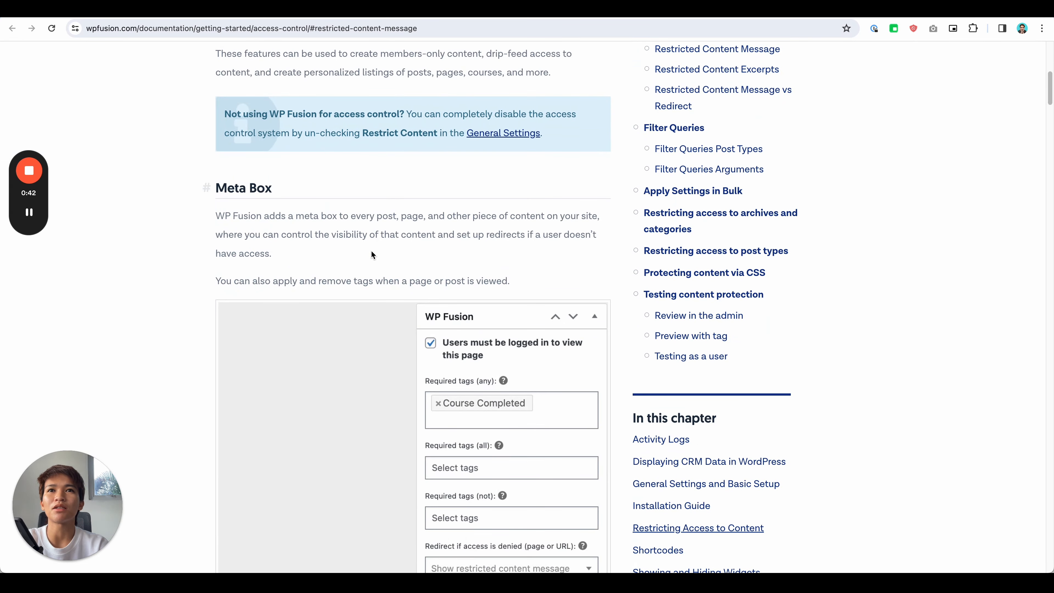
scroll("down", 3)
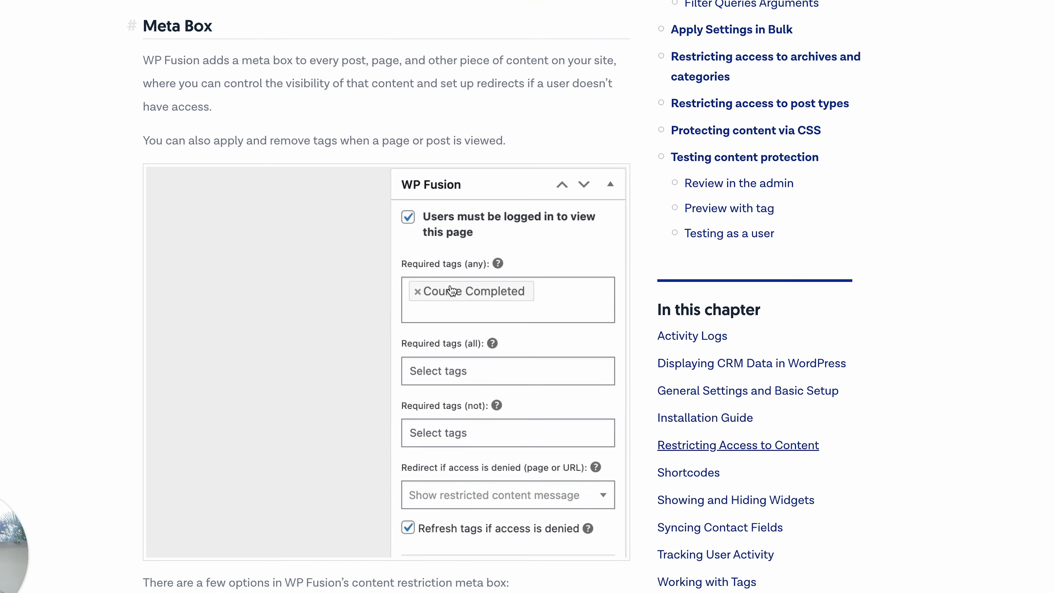
scroll("down", 3)
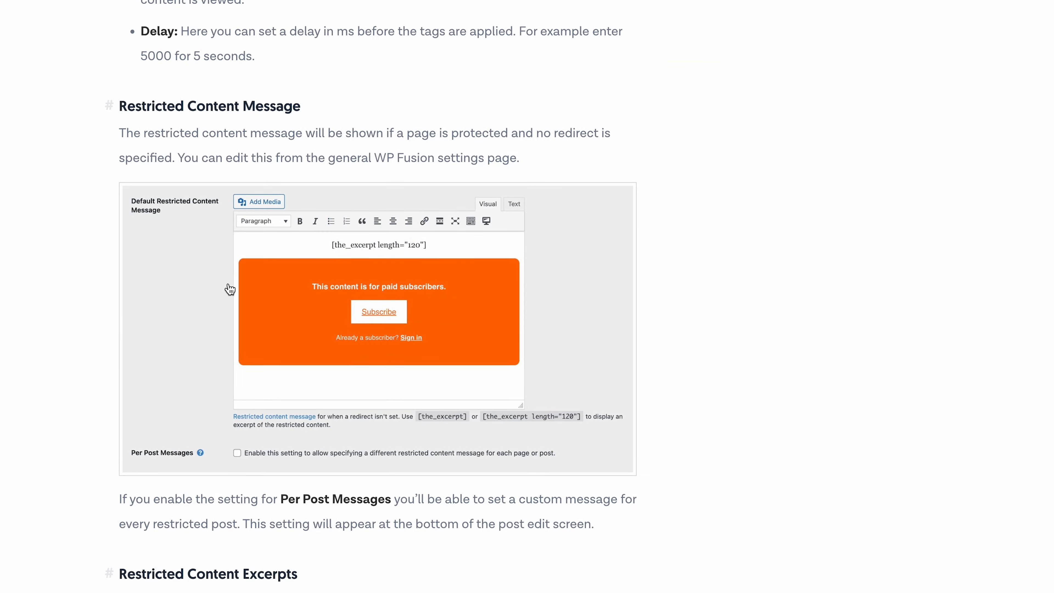
mouse_move(464, 315)
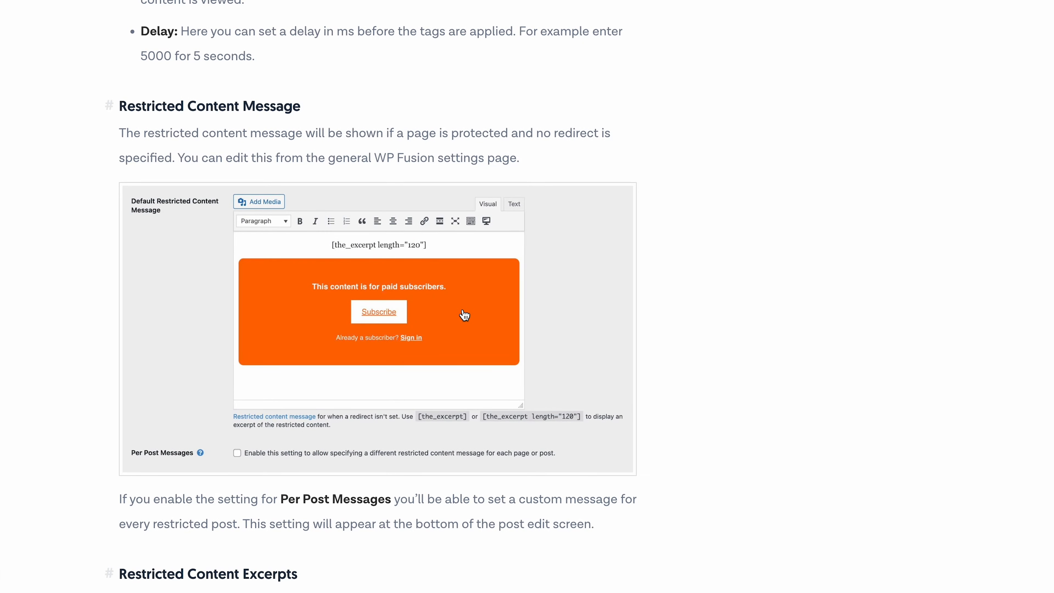
scroll("down", 3)
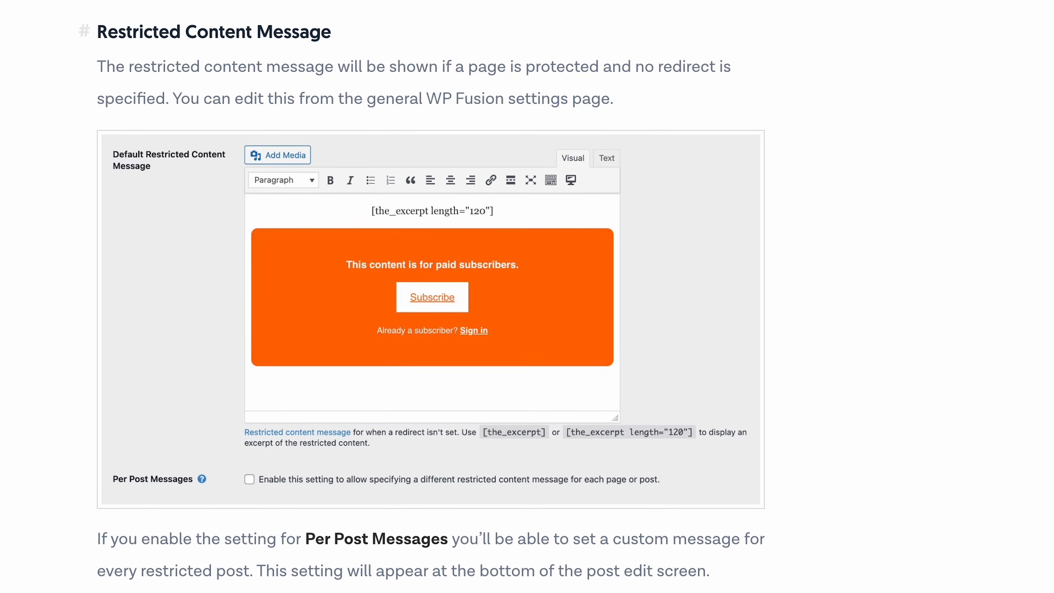
scroll("down", 3)
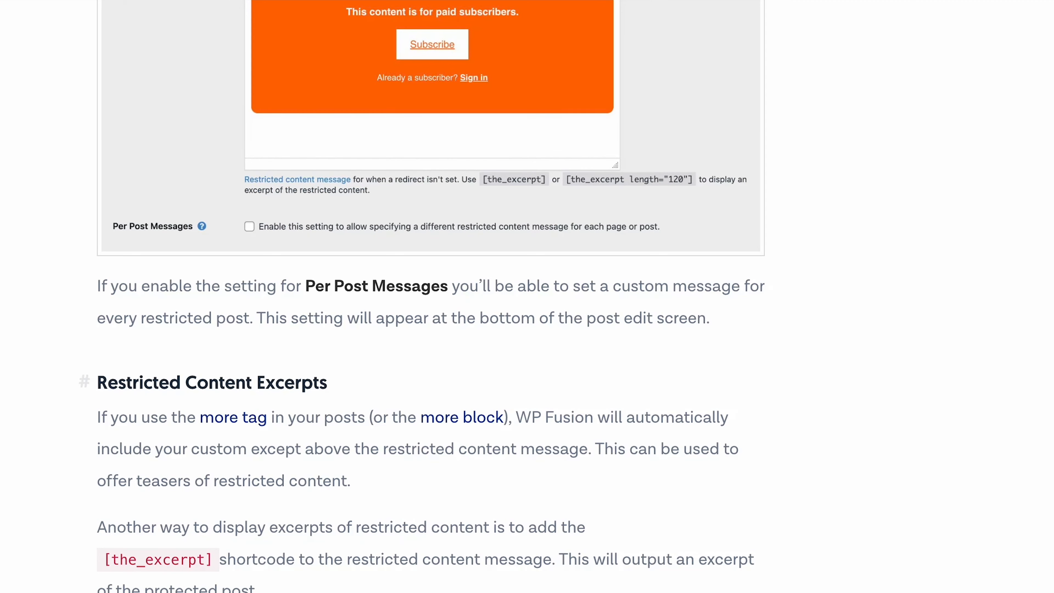
scroll("down", 3)
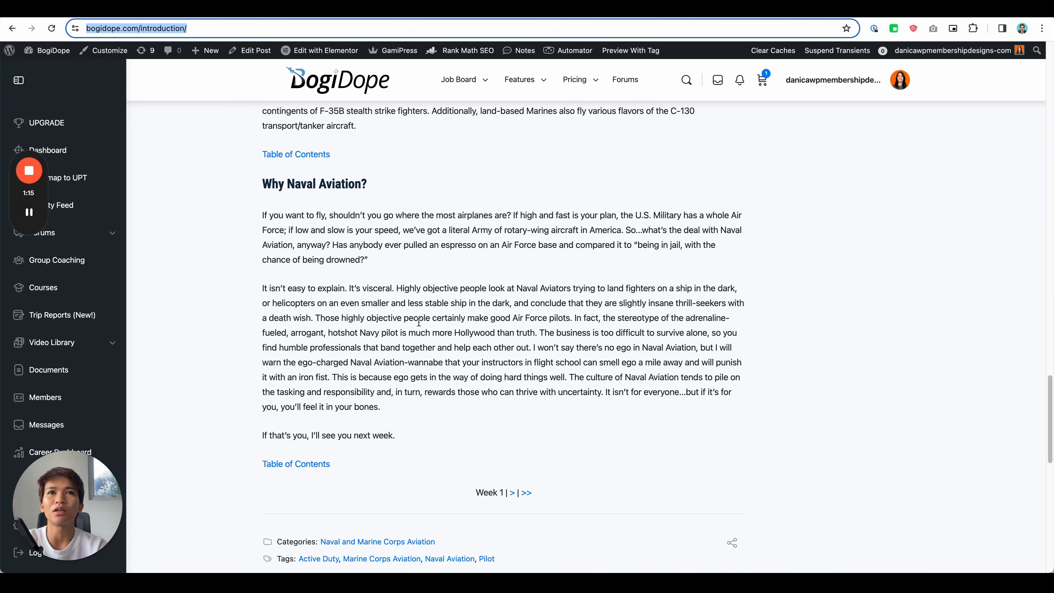
scroll("up", 3)
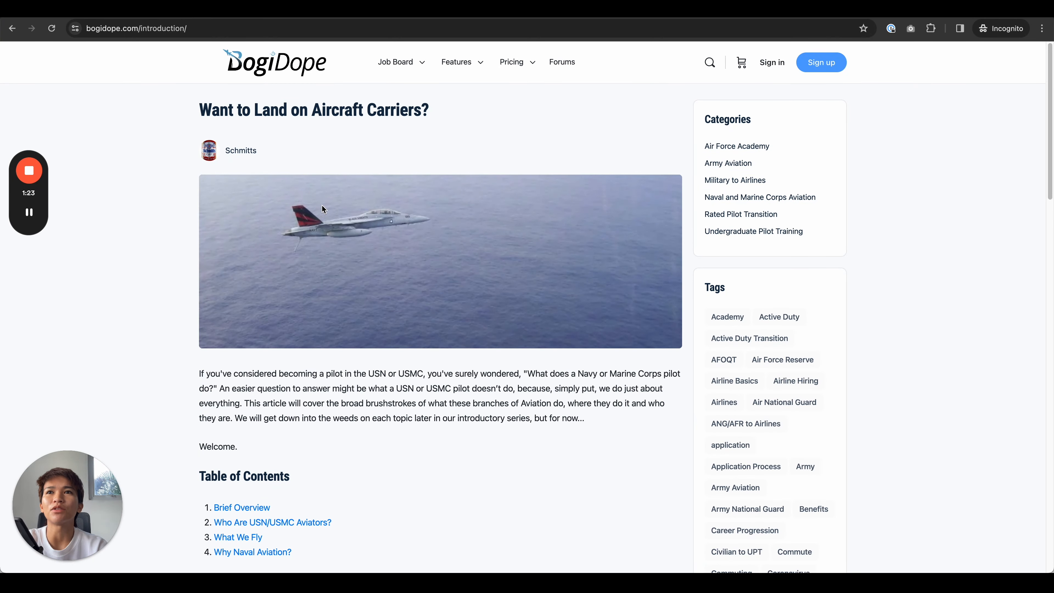
scroll("down", 3)
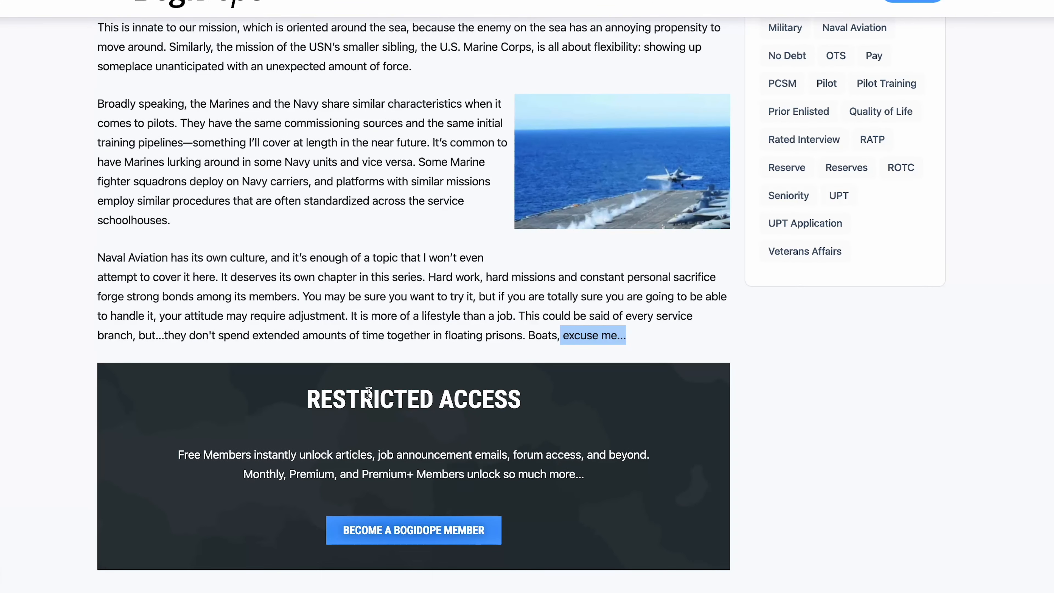
mouse_move(531, 217)
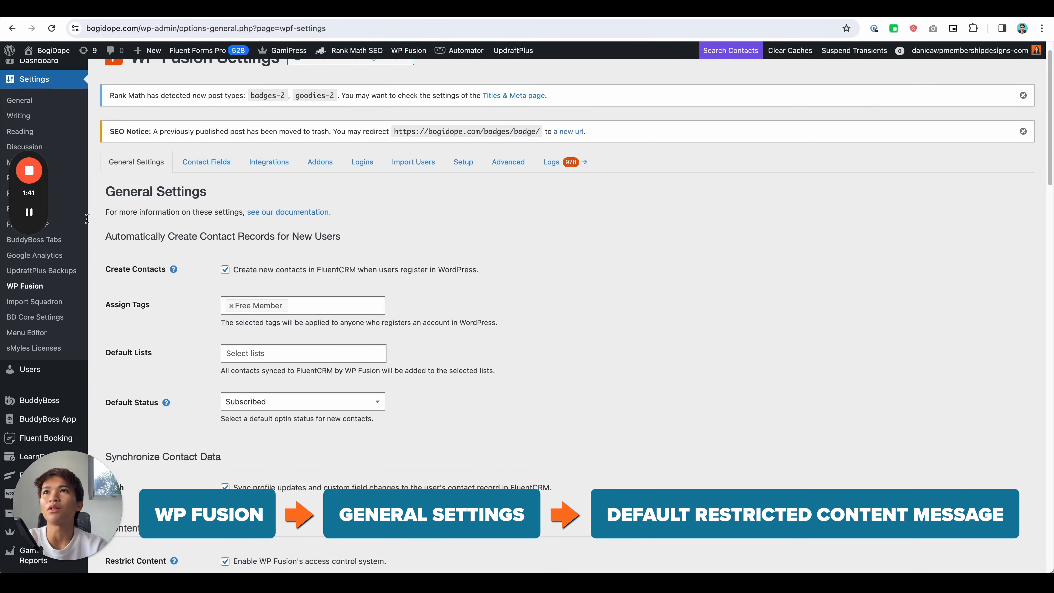
Scroll down the WP Fusion General Settings page in the dashboard
scroll("down", 3)
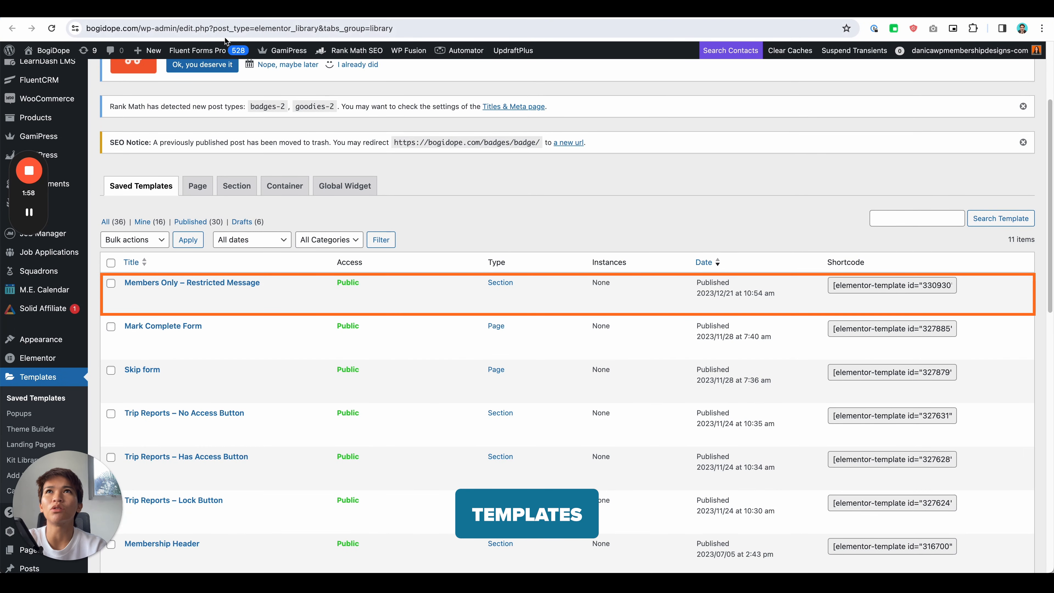
Open the 'Members Only – Restricted Message' saved template for editing in Elementor
left_click(191, 282)
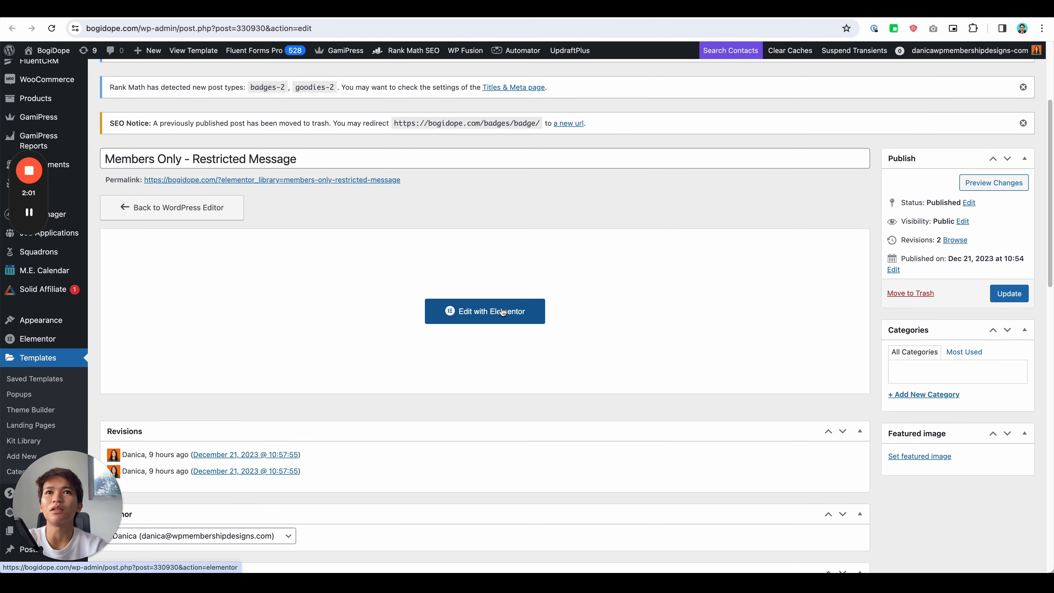
left_click(484, 311)
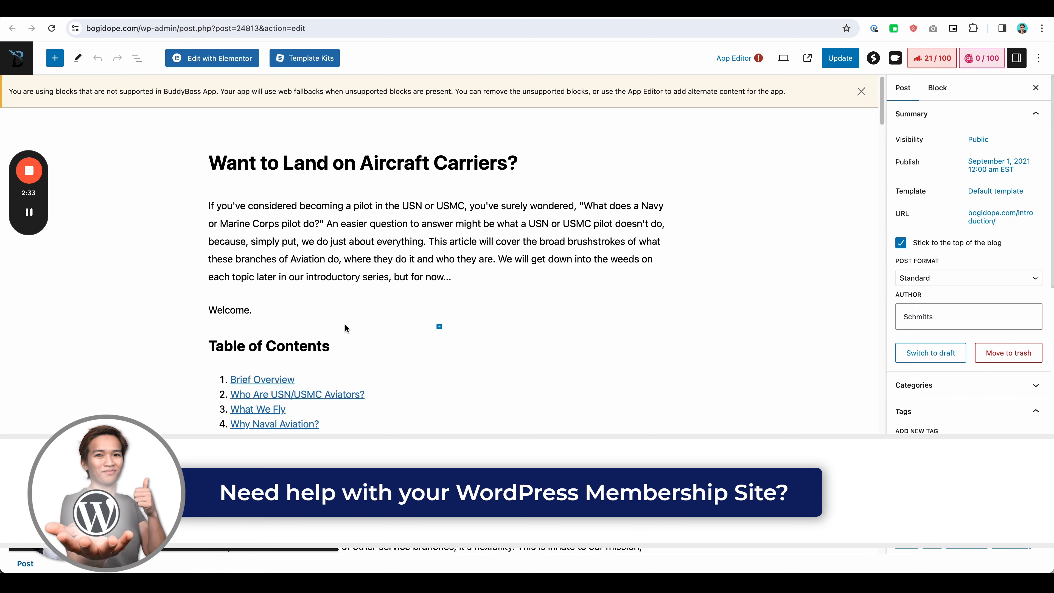
Search the block library for 'more' to find the More block near the READ MORE break
scroll("down", 3)
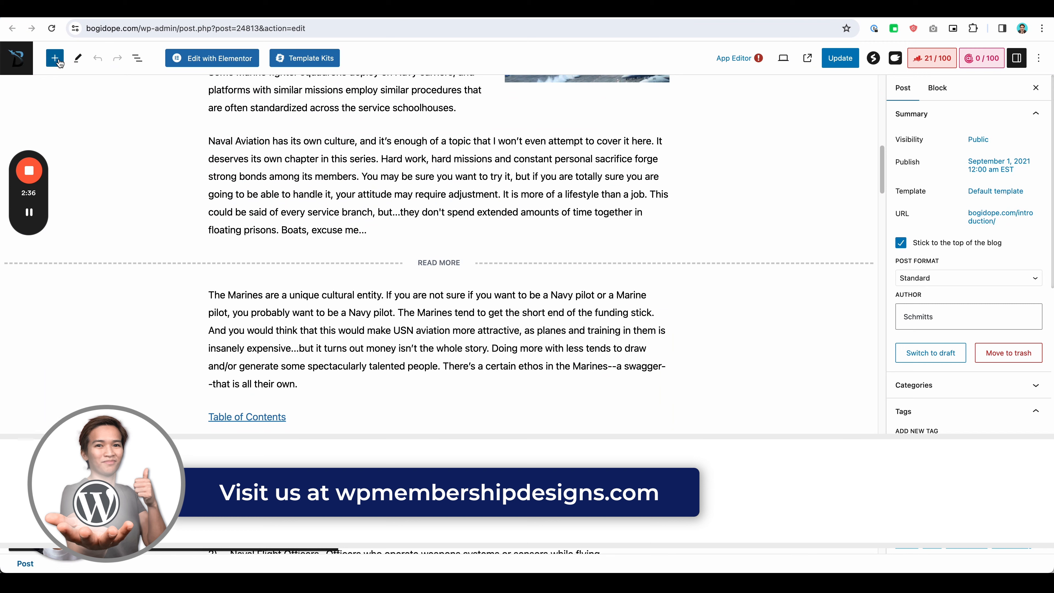
left_click(54, 58)
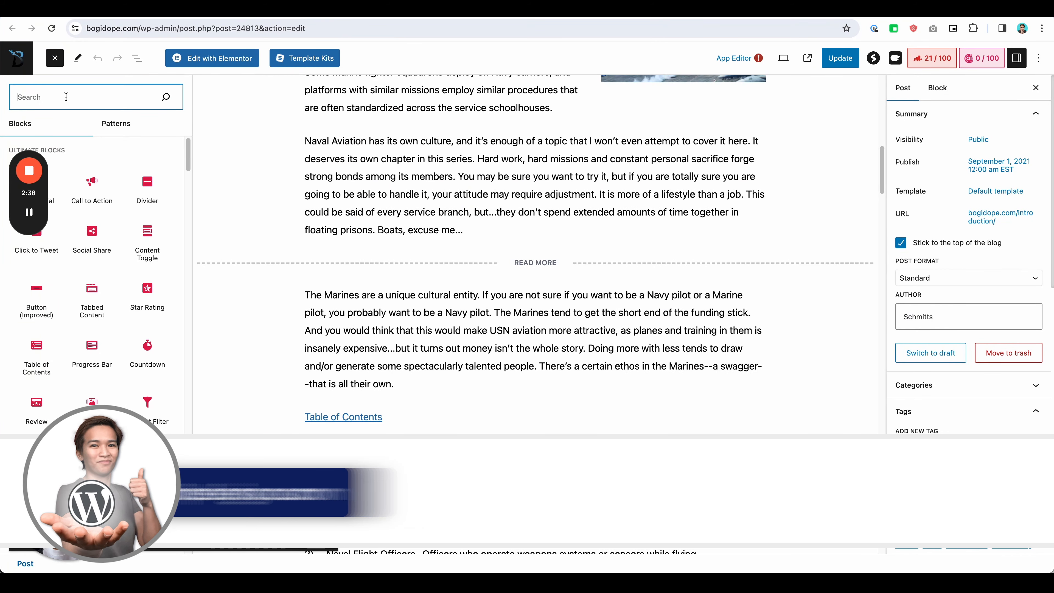
type("more")
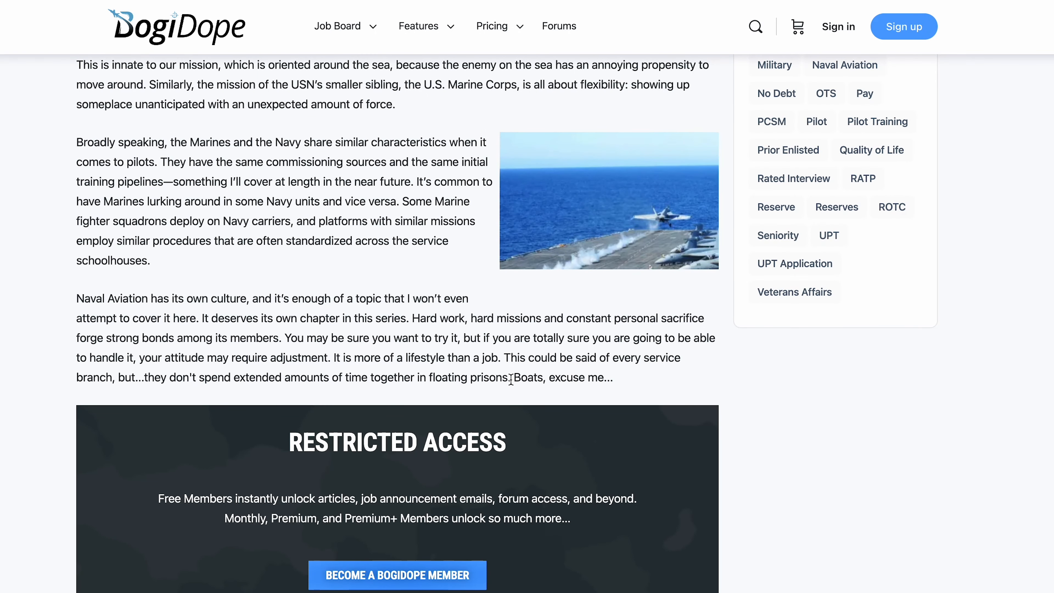
scroll("up", 3)
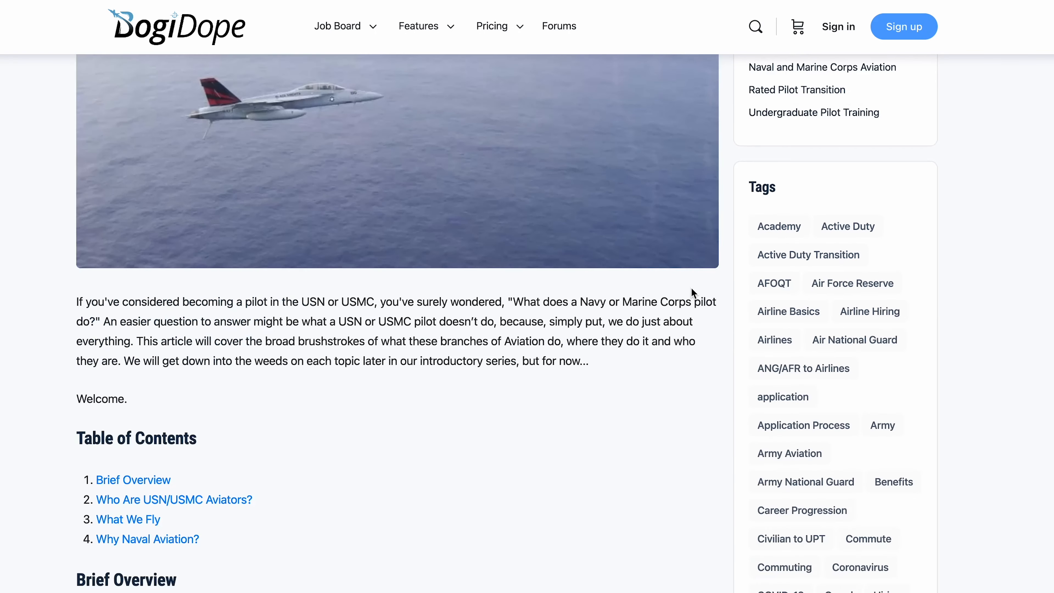
scroll("down", 3)
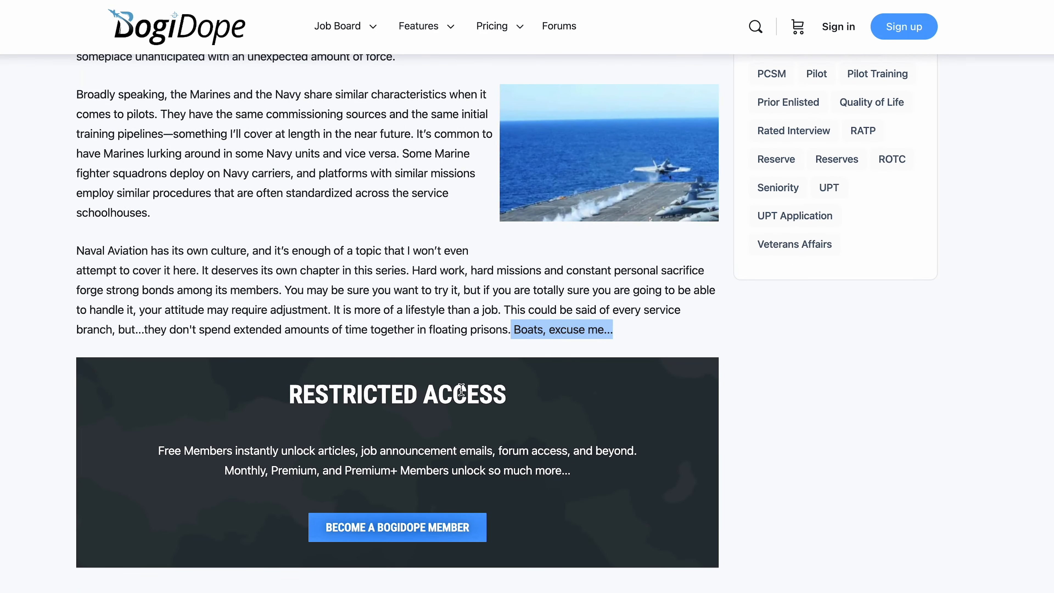
mouse_move(533, 398)
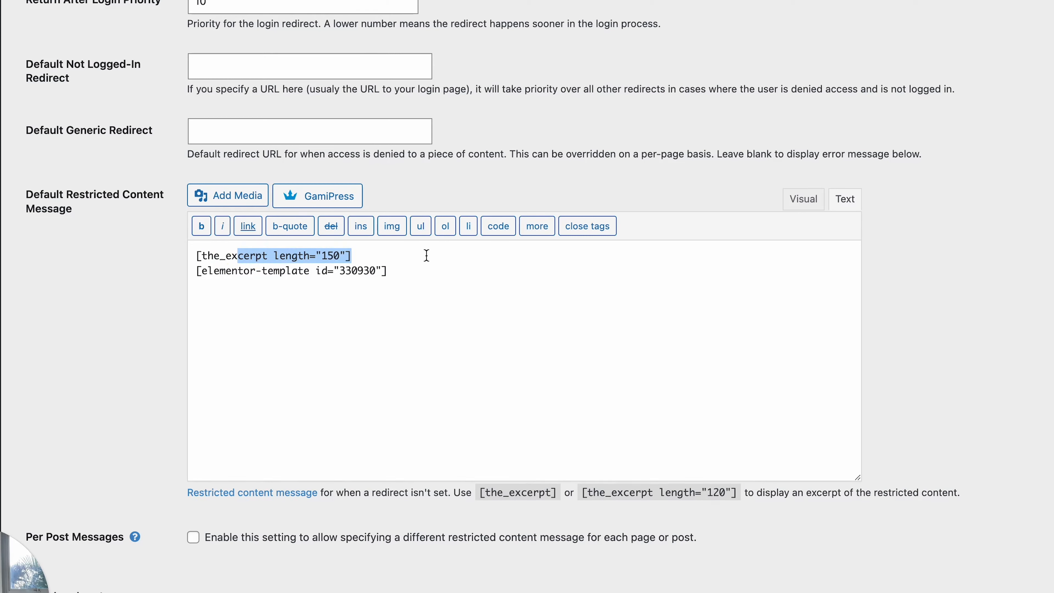
mouse_move(550, 269)
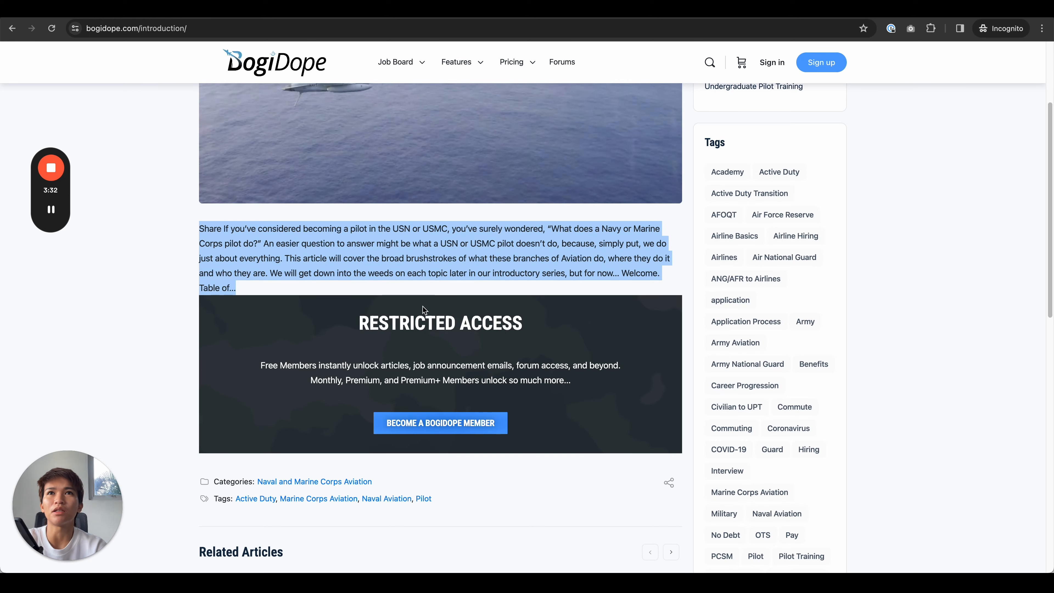
mouse_move(402, 350)
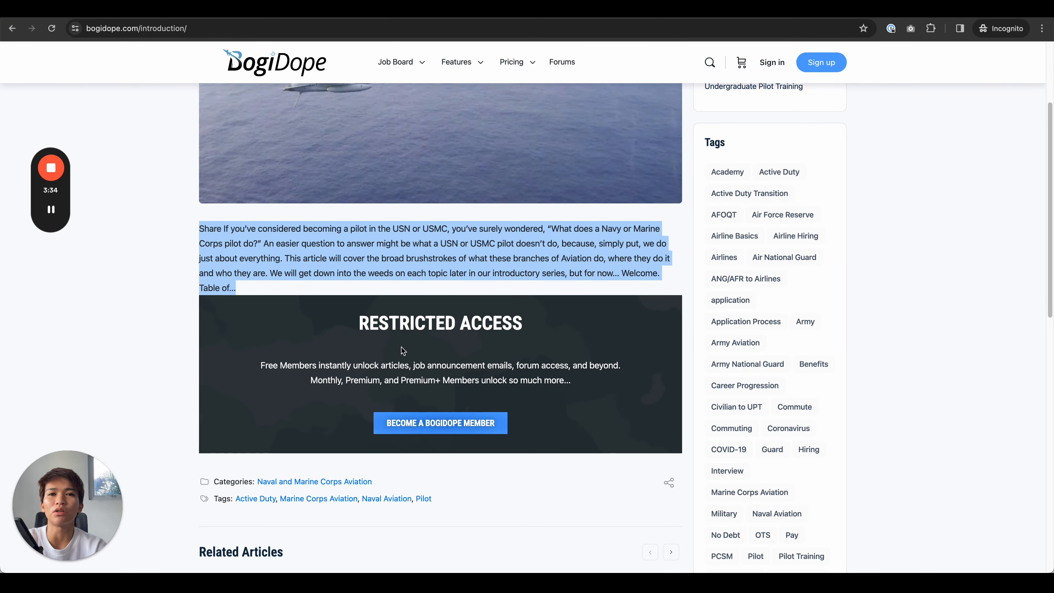